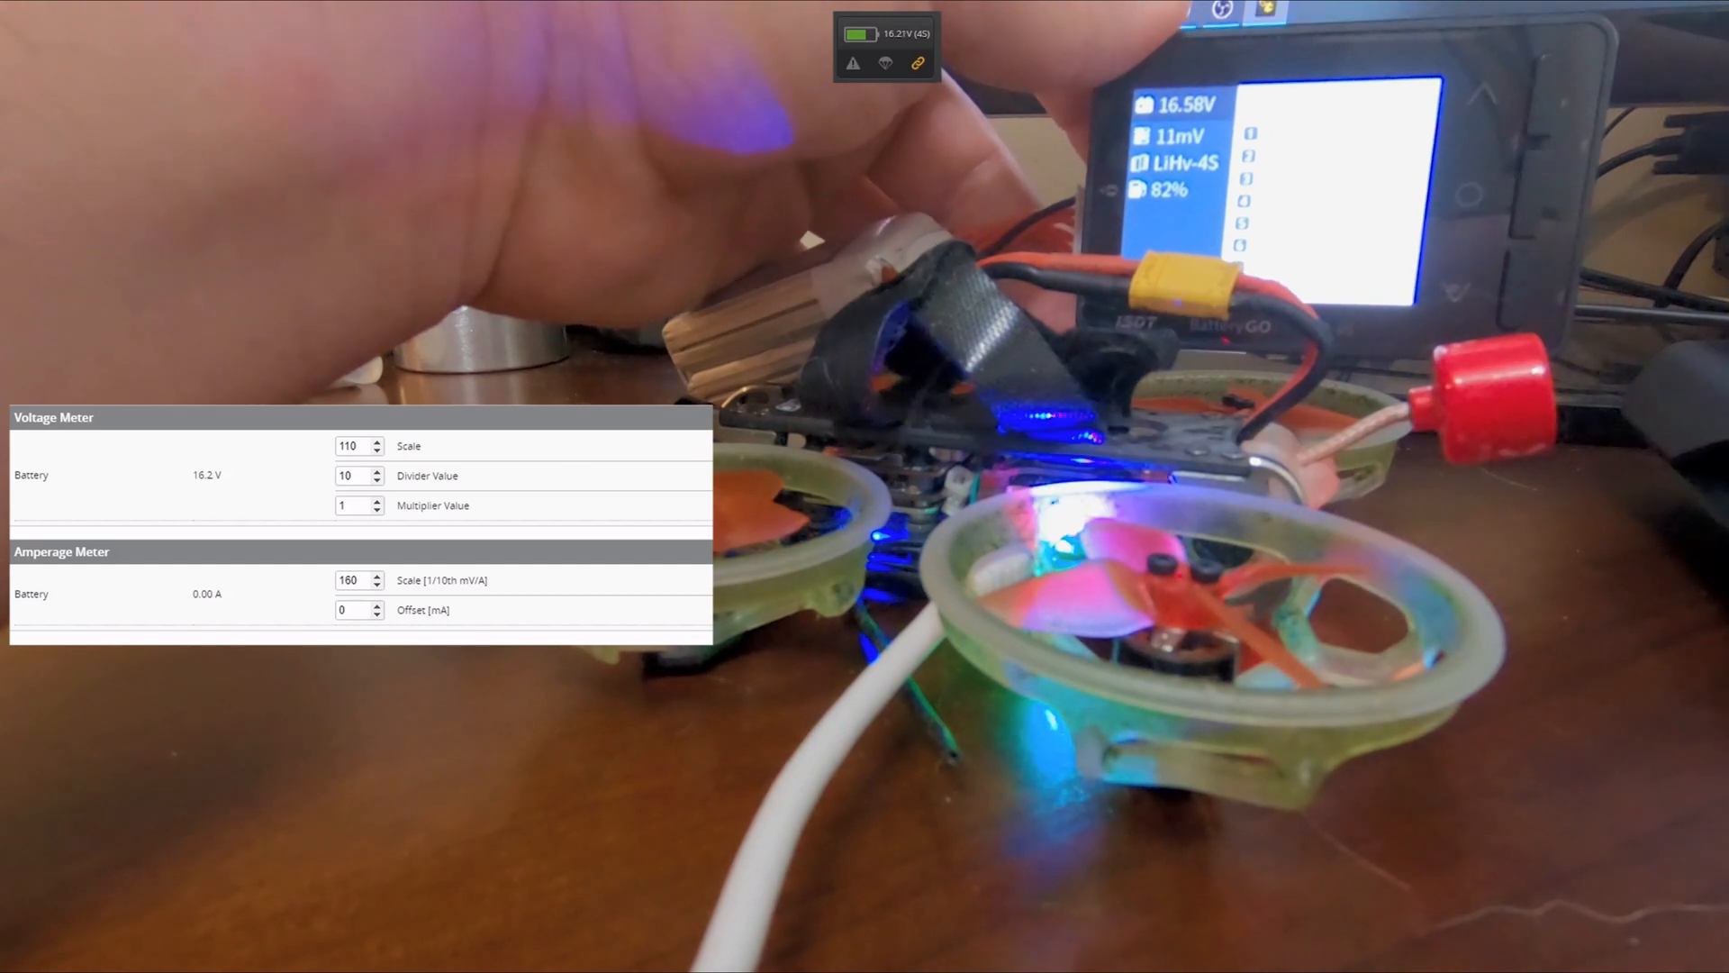
Set the Voltage Meter scale to 112, then bump it to 113 so Battery reads 16.5 V
text(112)
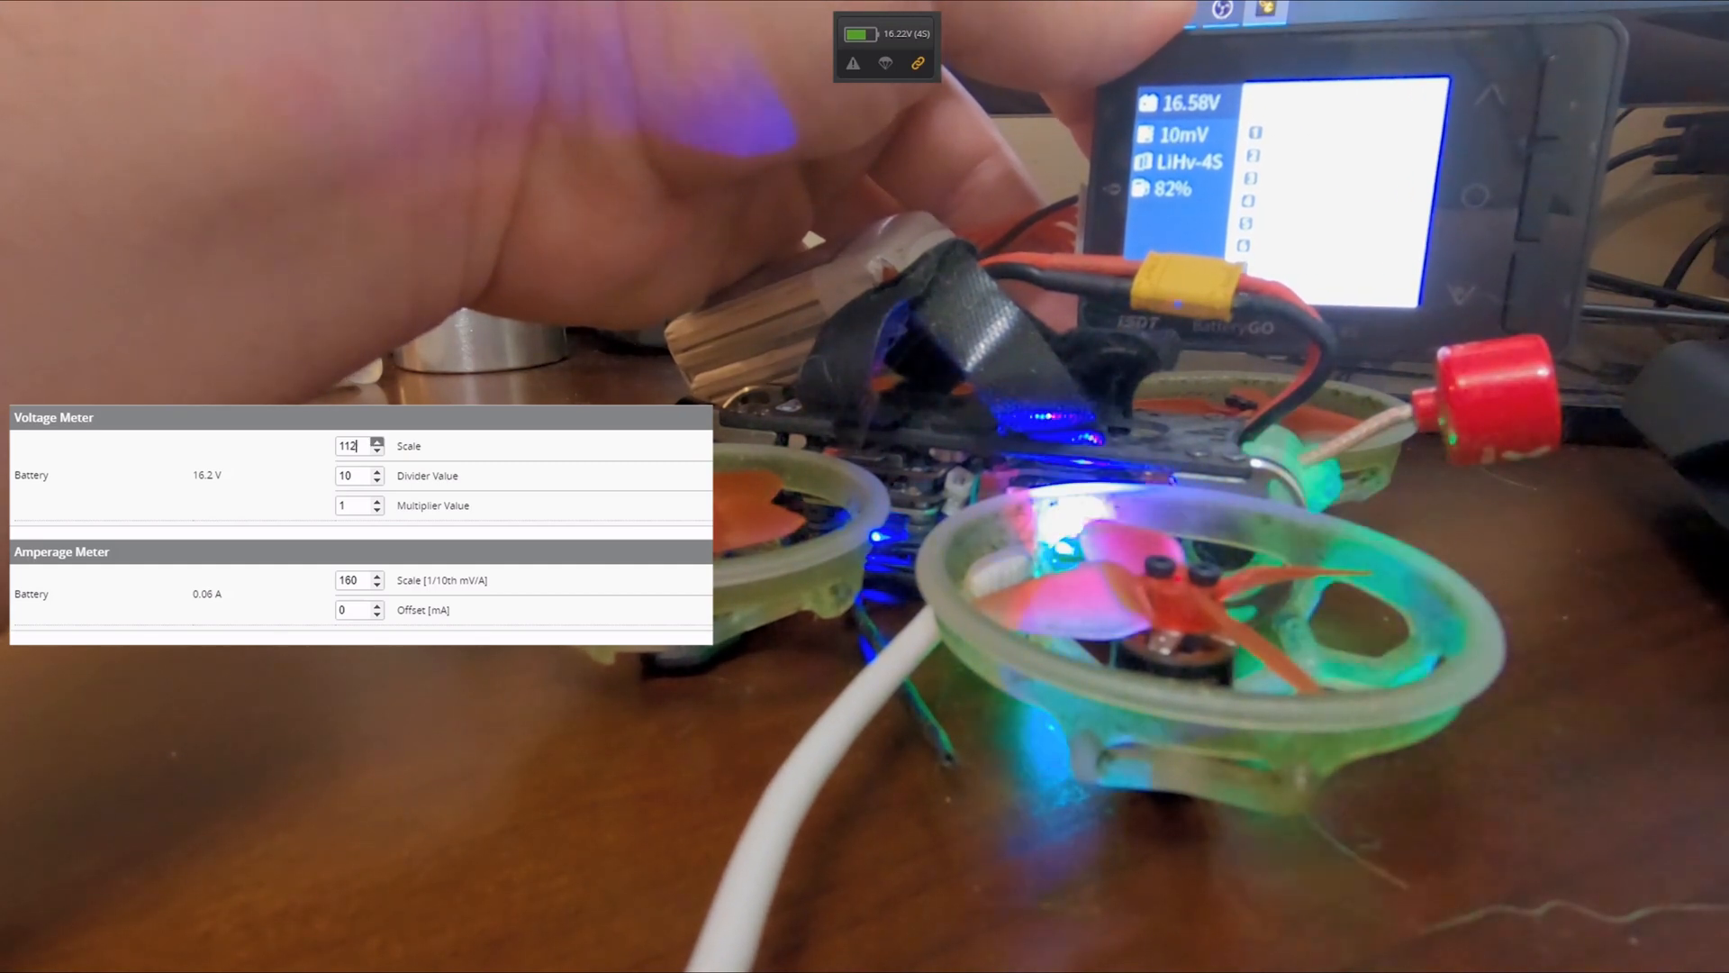
click(374, 441)
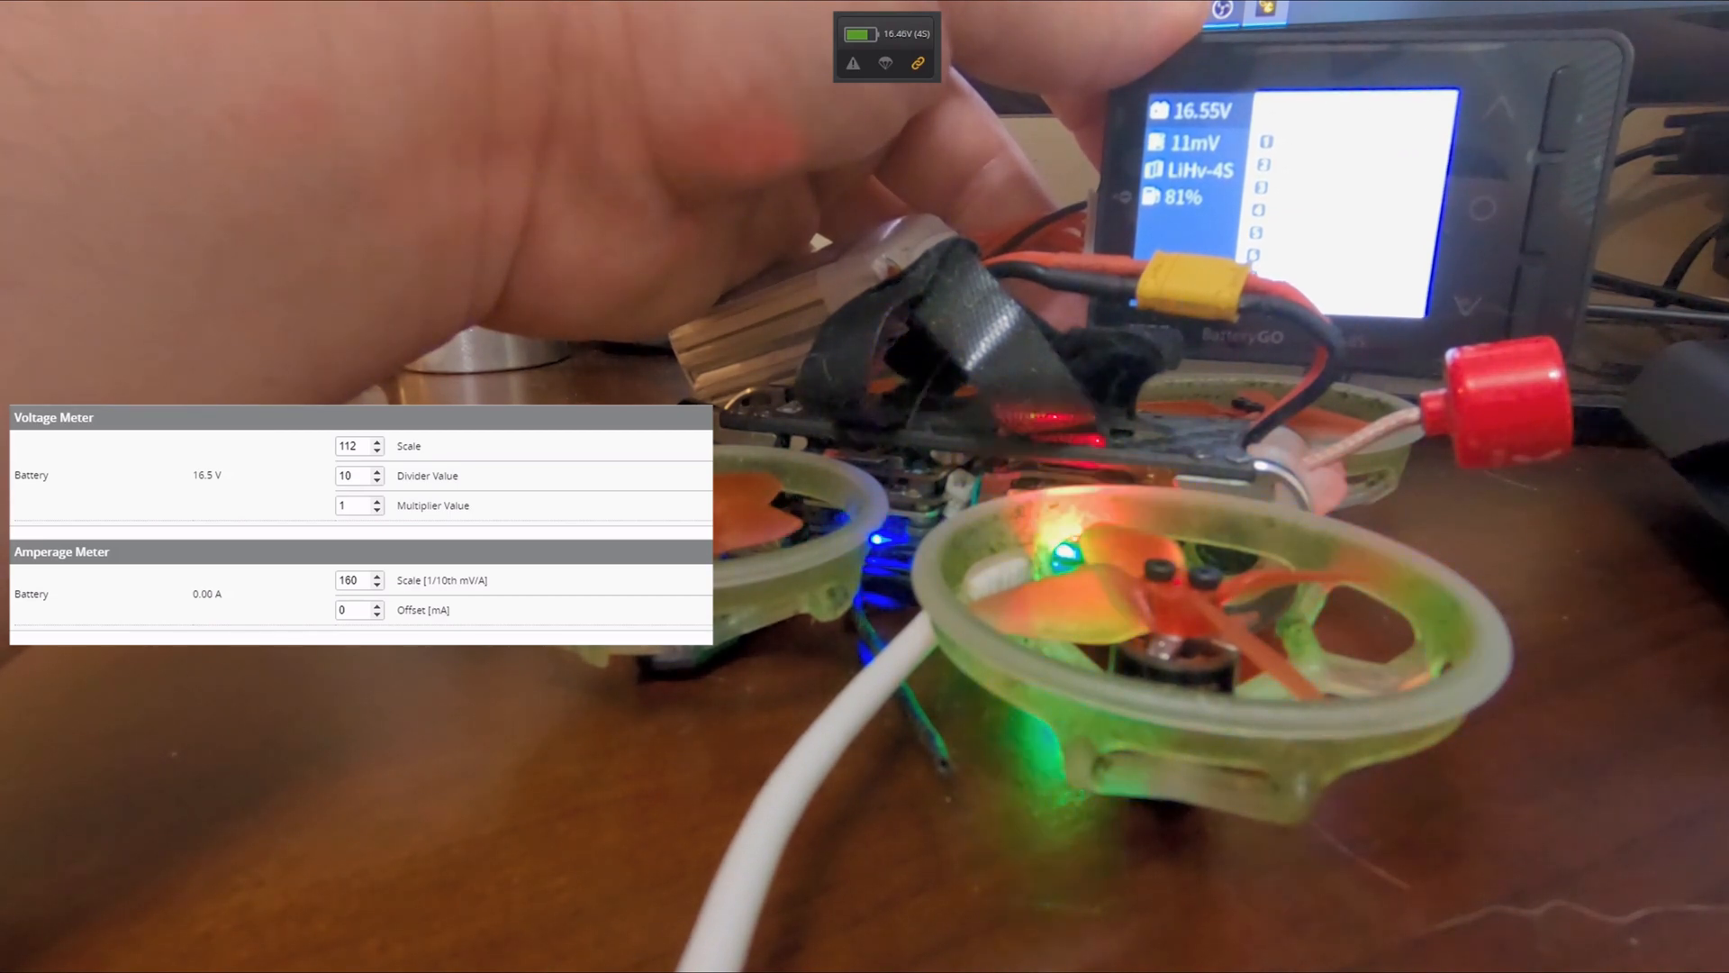
click(350, 445)
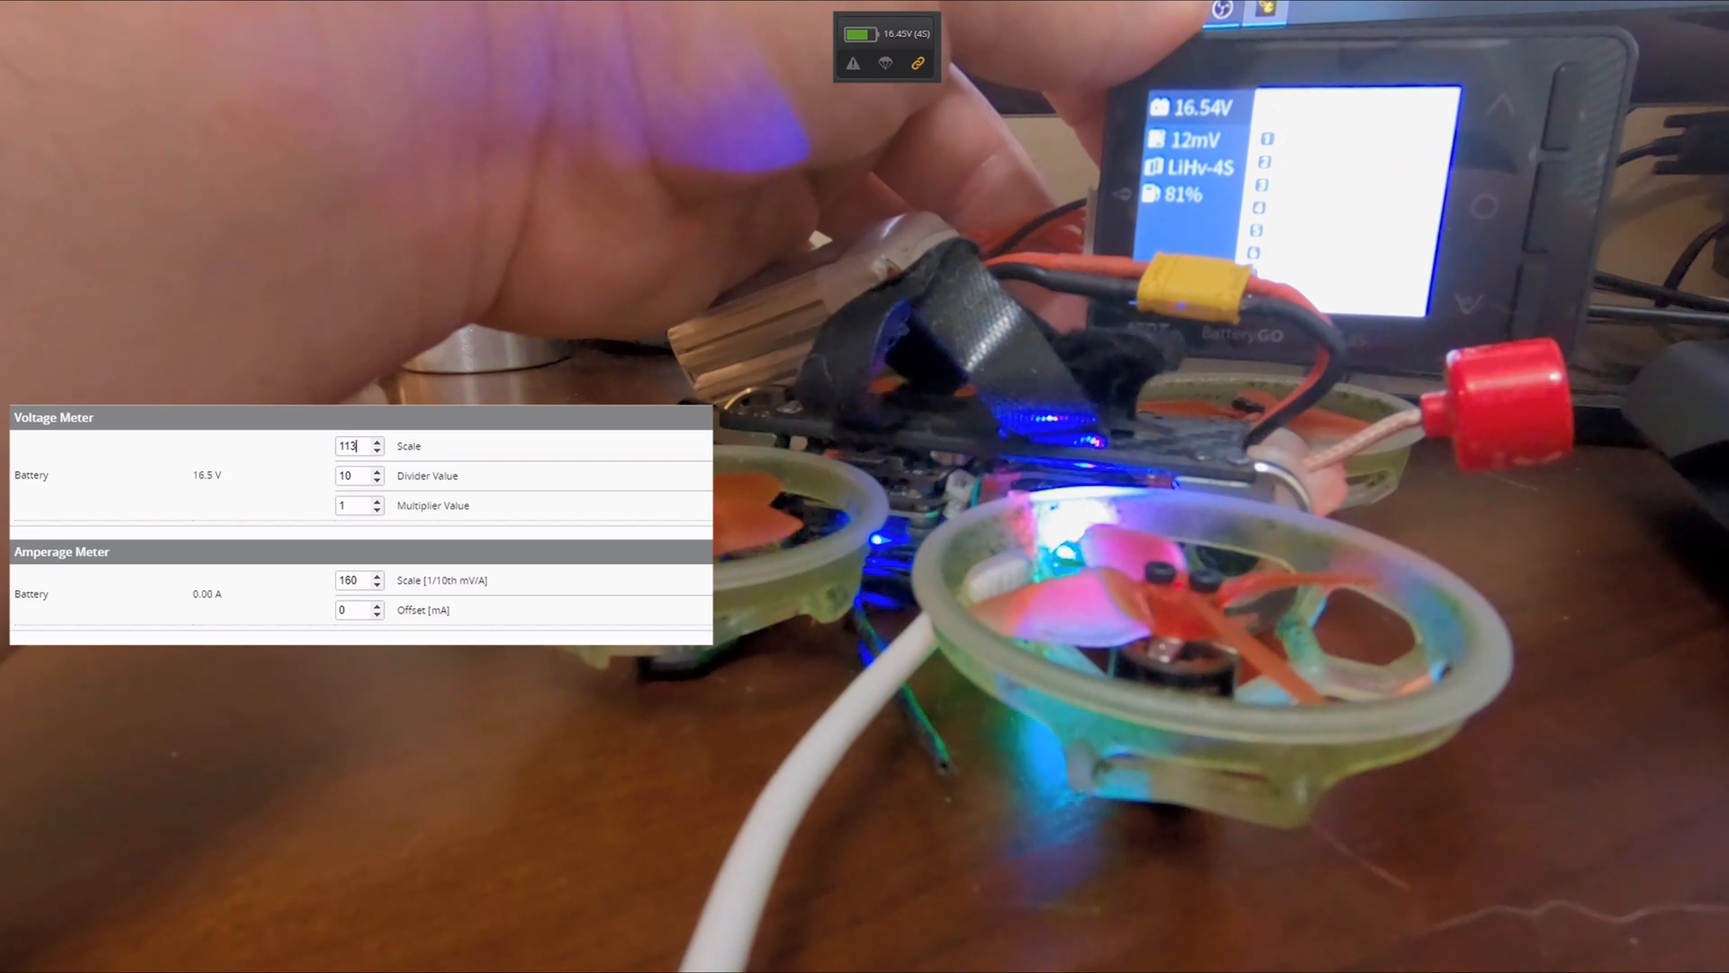